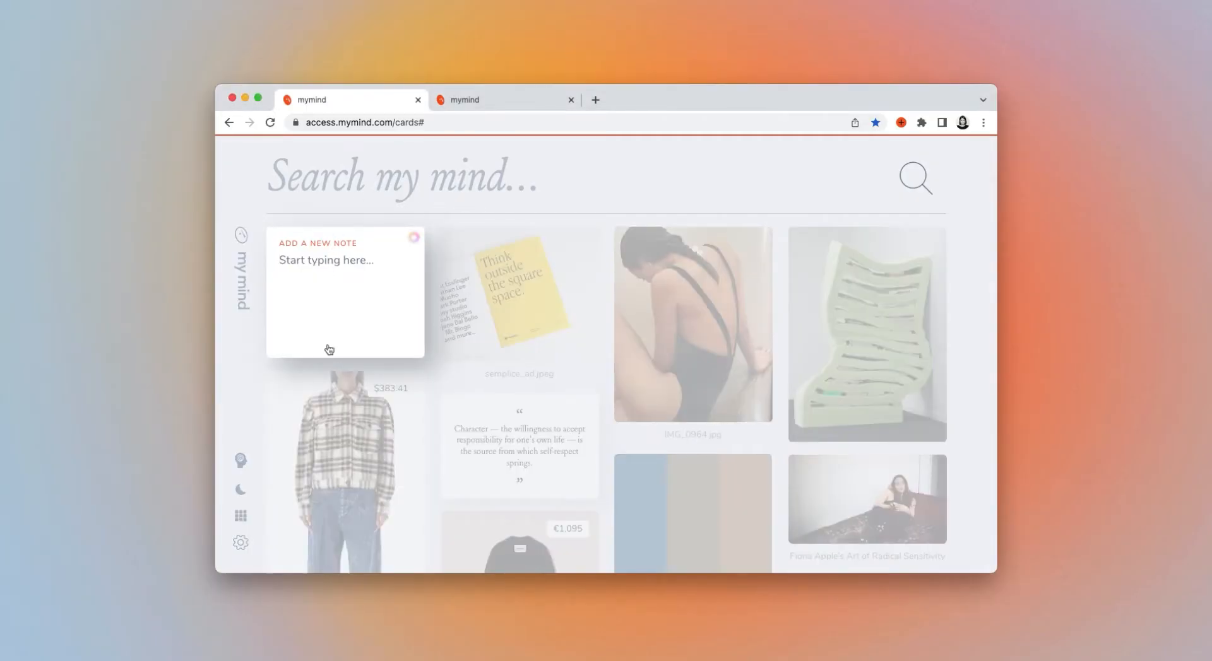
Save the note #9C2525 as a red 'Pretty Color #9C2525' card, then view and close it
{"action": "type", "text": "#9C2525"}
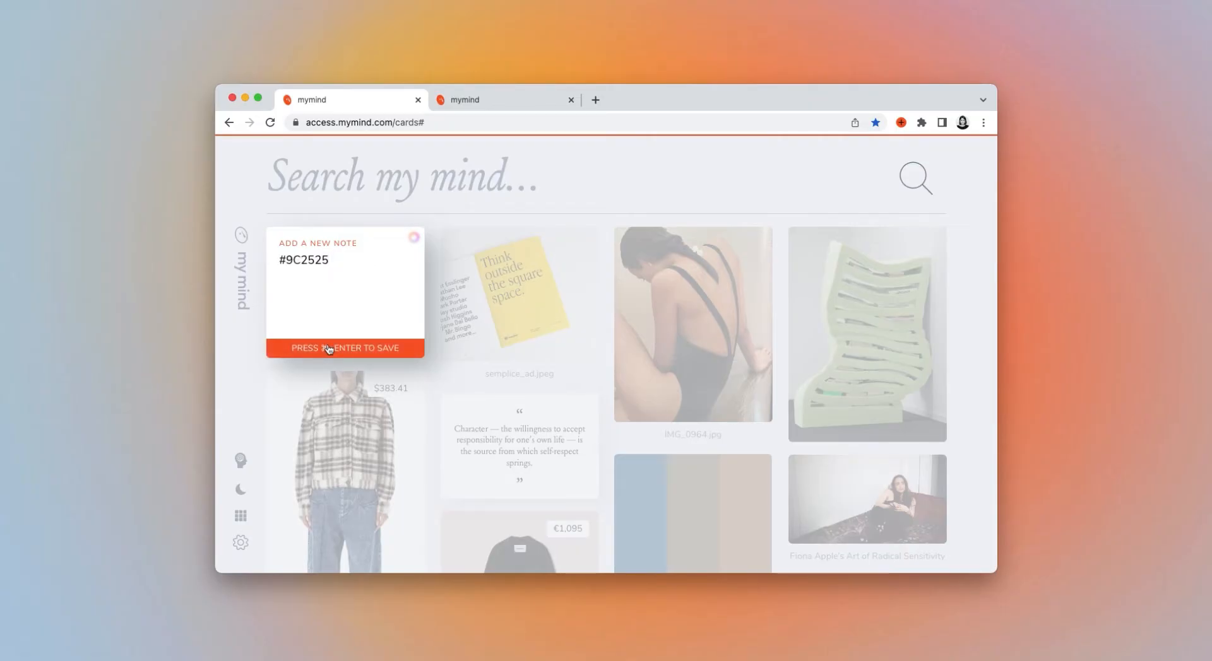
{"action": "key", "text": "enter"}
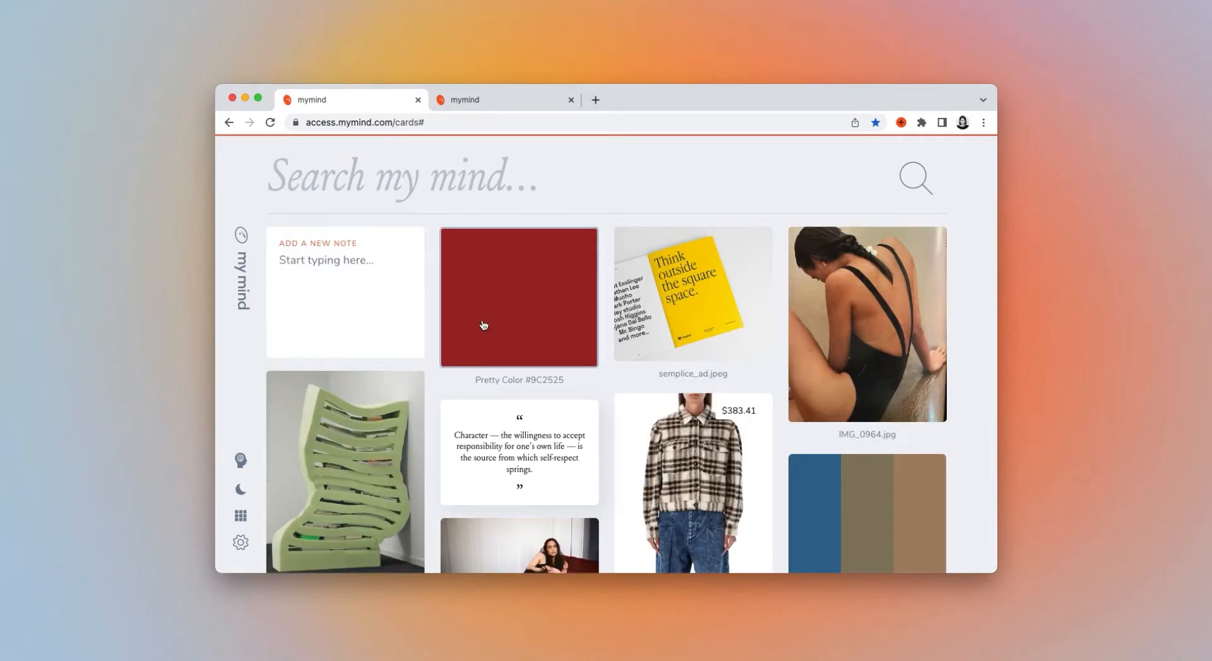
{"action": "left_click", "coordinate": [518, 296]}
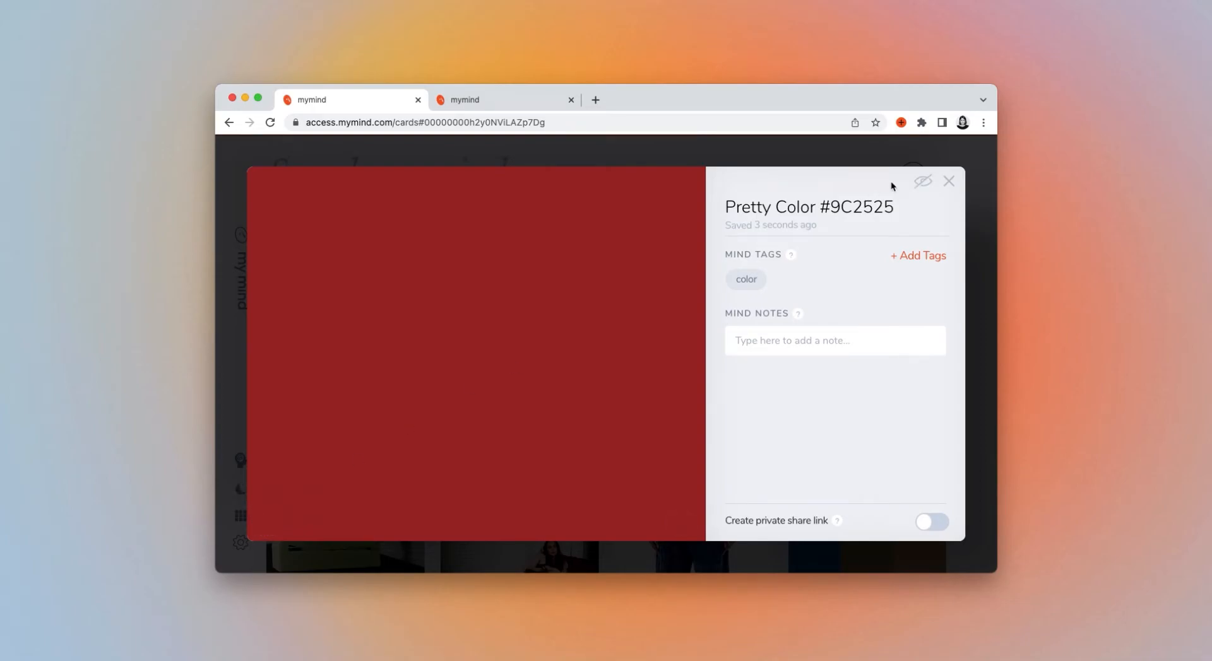
{"action": "left_click", "coordinate": [949, 180]}
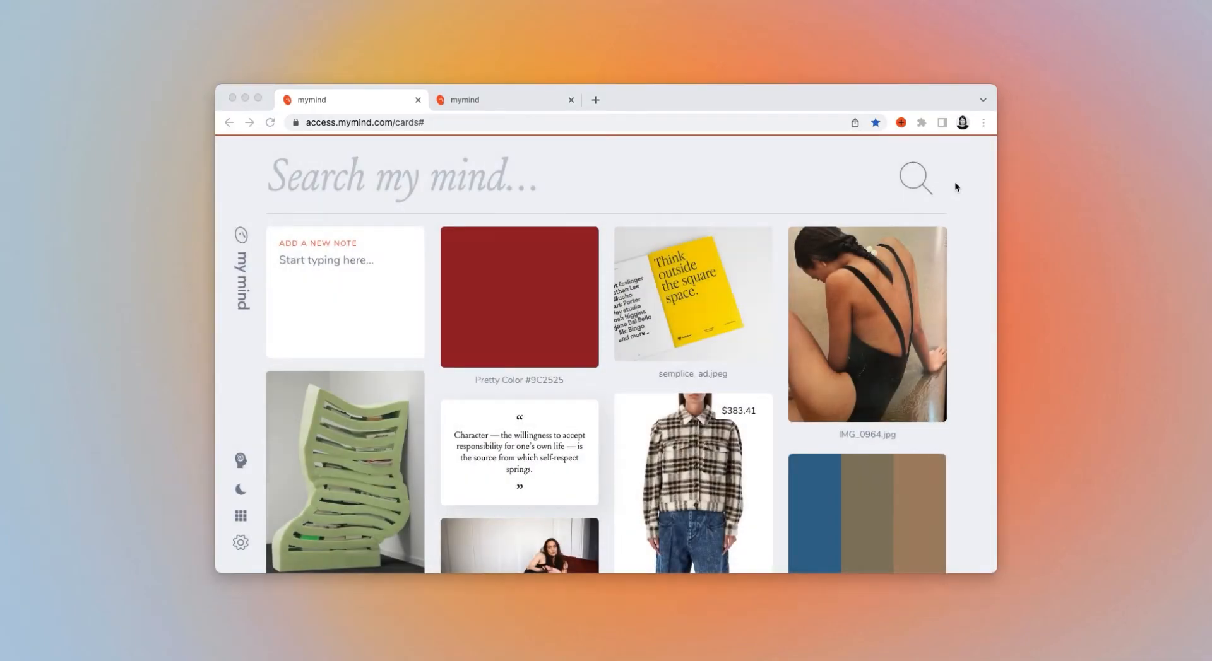
{"action": "mouse_move", "coordinate": [357, 283]}
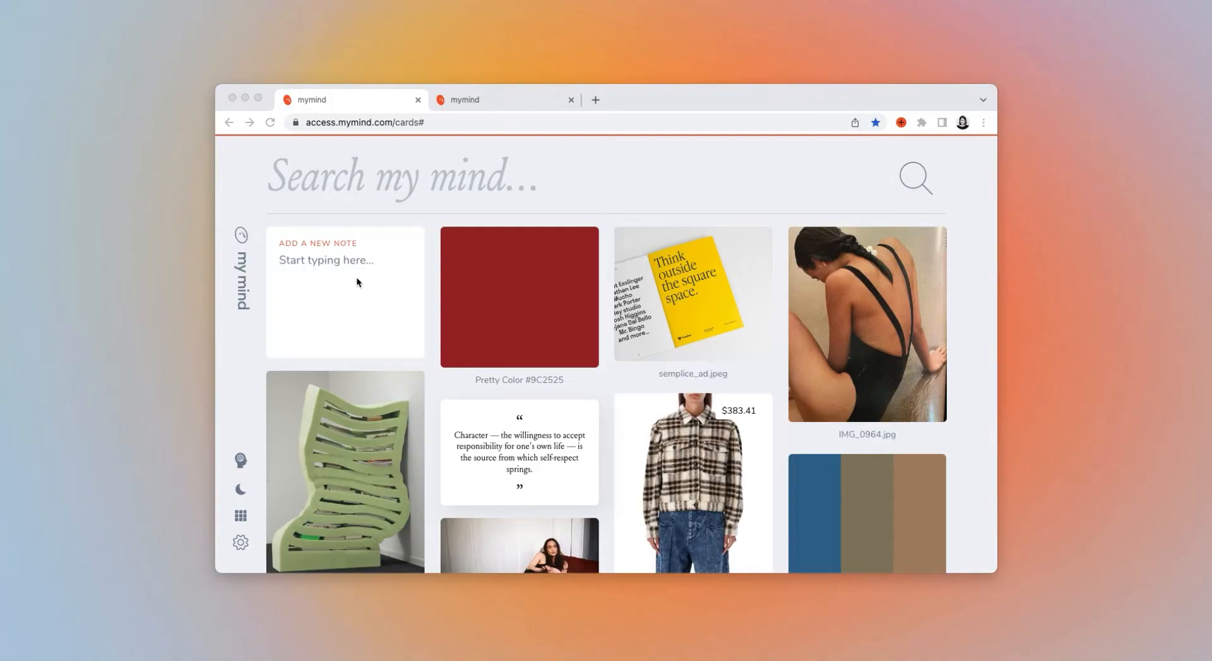
Save #BEA1A5, #2D1FE8, #000000 as a three-stripe Color Palette card, then view and close it
{"action": "type", "text": "#BEA1A5, #2D1FE8, #000000"}
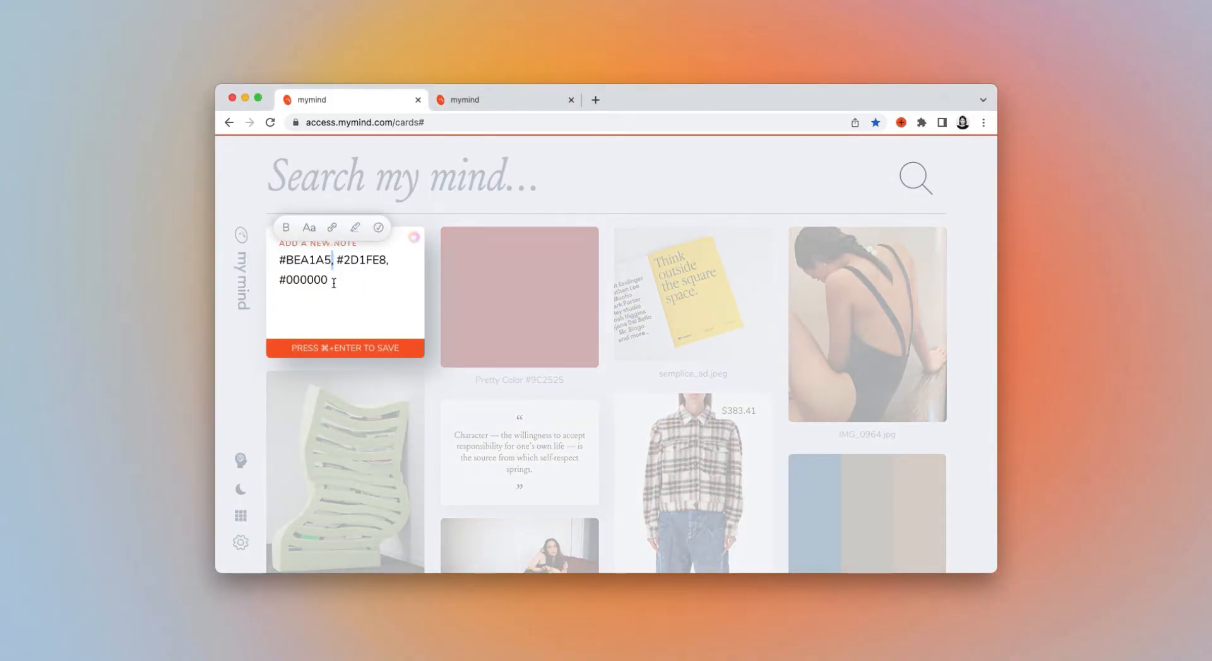
{"action": "key", "text": "cmd+enter"}
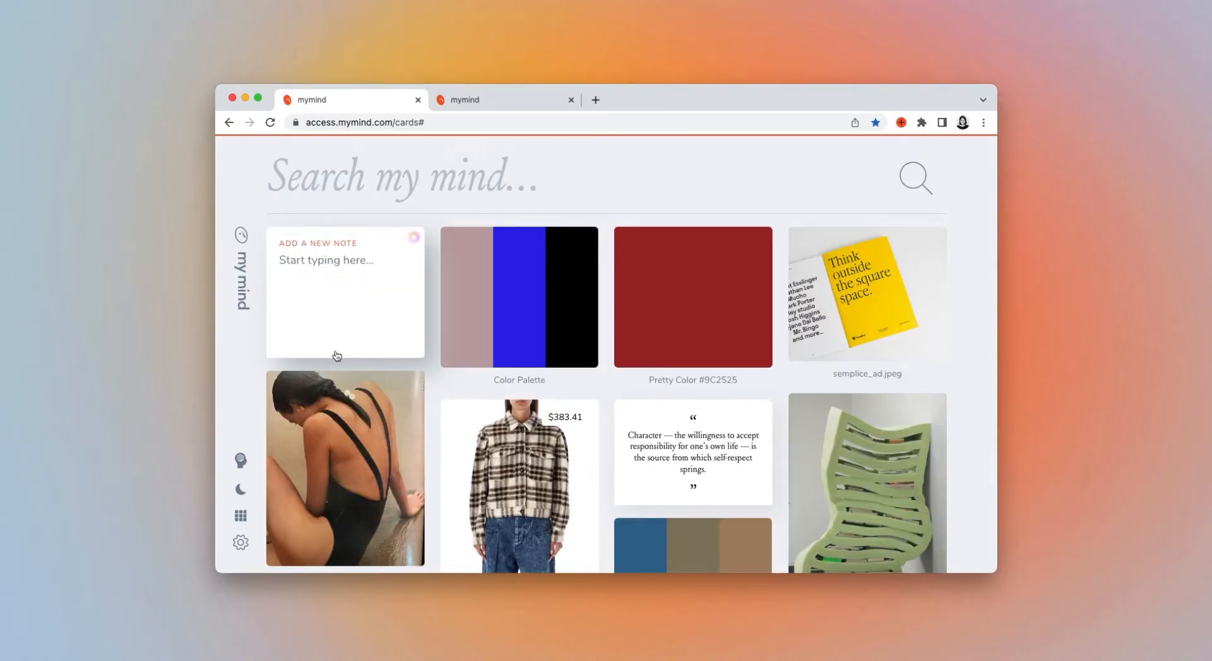
{"action": "left_click", "coordinate": [519, 297]}
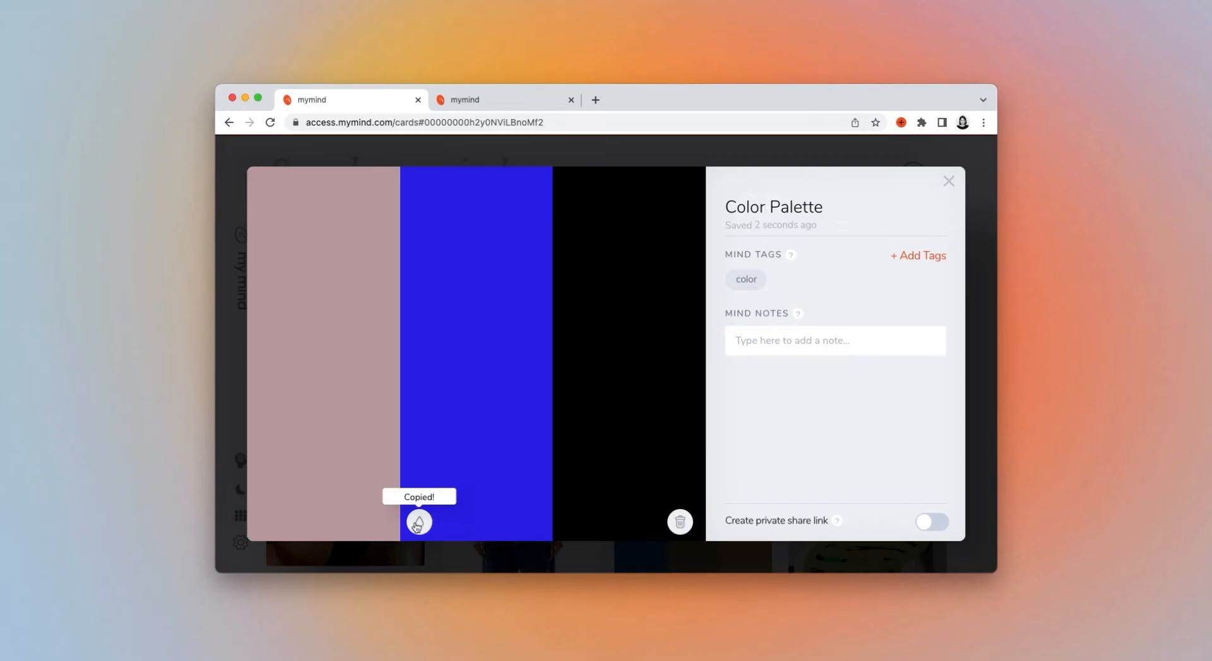
{"action": "mouse_move", "coordinate": [951, 181]}
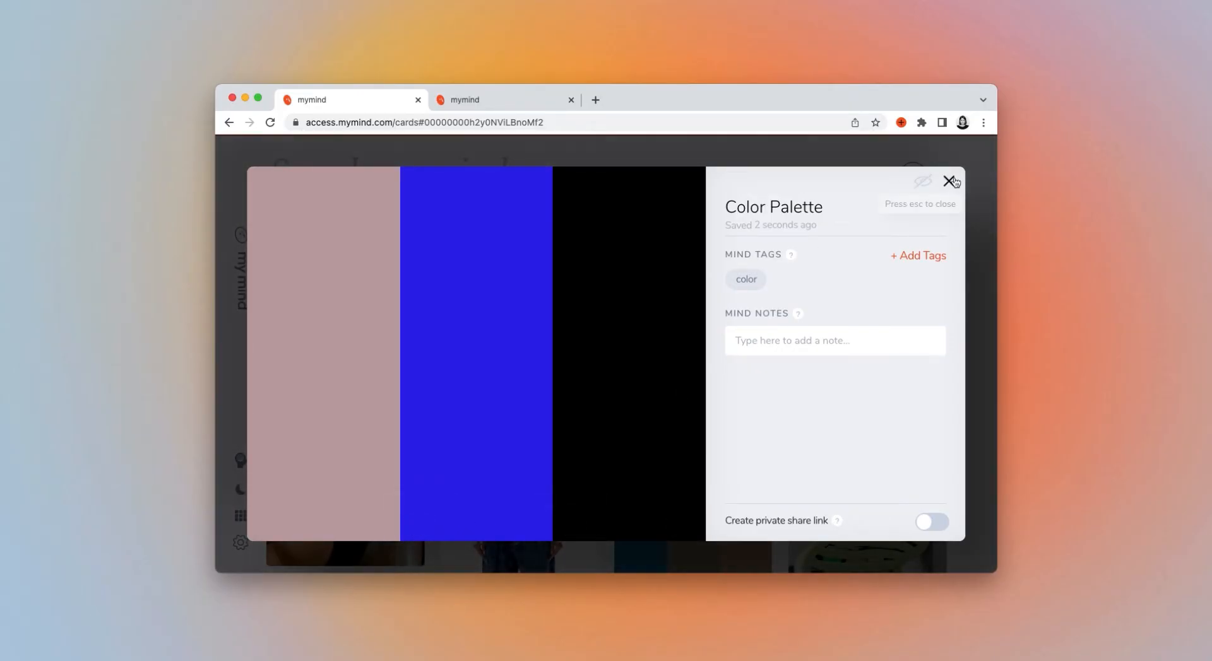
{"action": "left_click", "coordinate": [951, 181]}
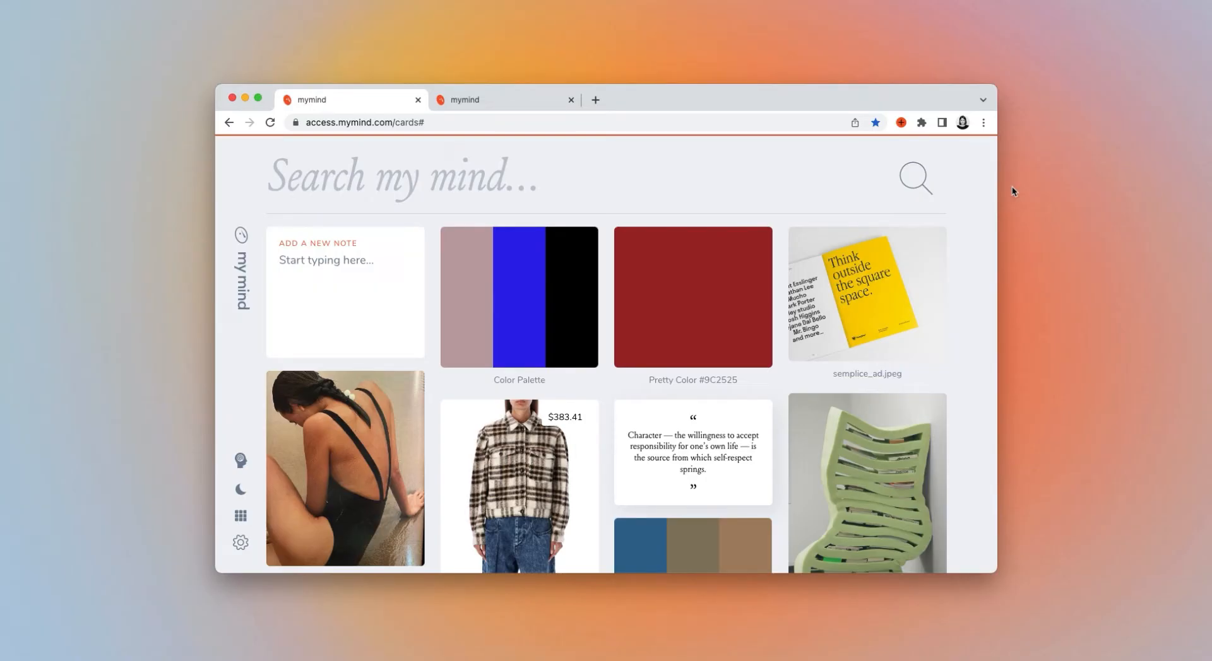
{"action": "mouse_move", "coordinate": [1018, 249]}
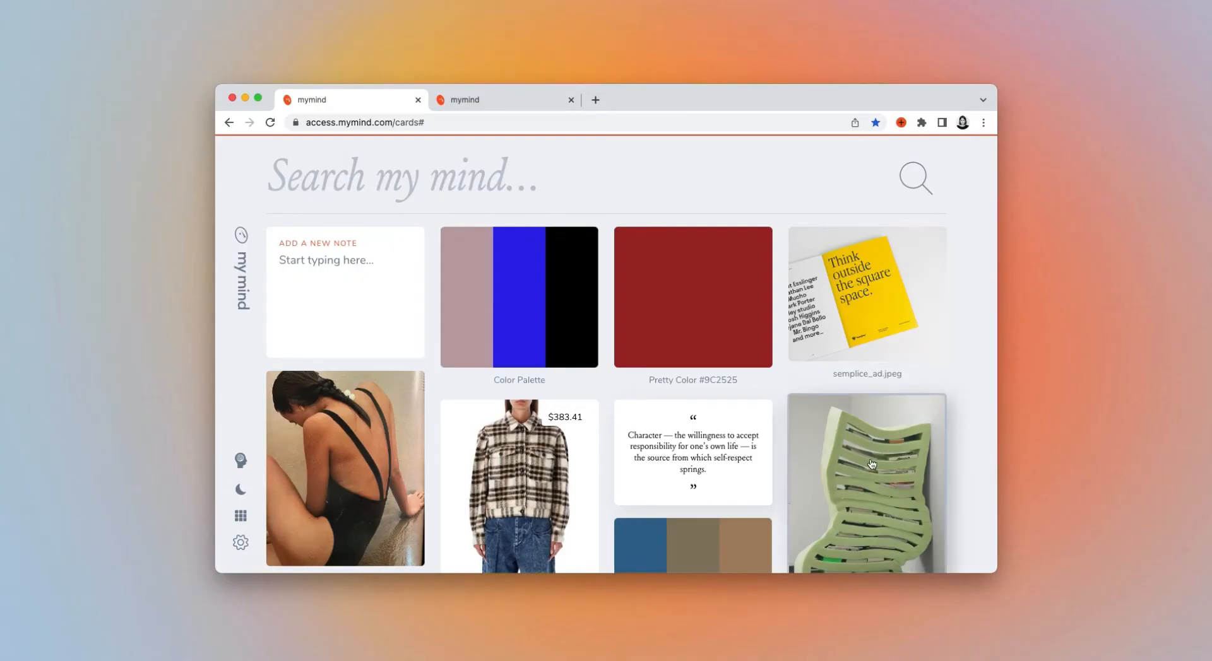
Note '#495c44, #283129, #9eac7b' on the foam bookshelf card, then close it
{"action": "left_click", "coordinate": [867, 479]}
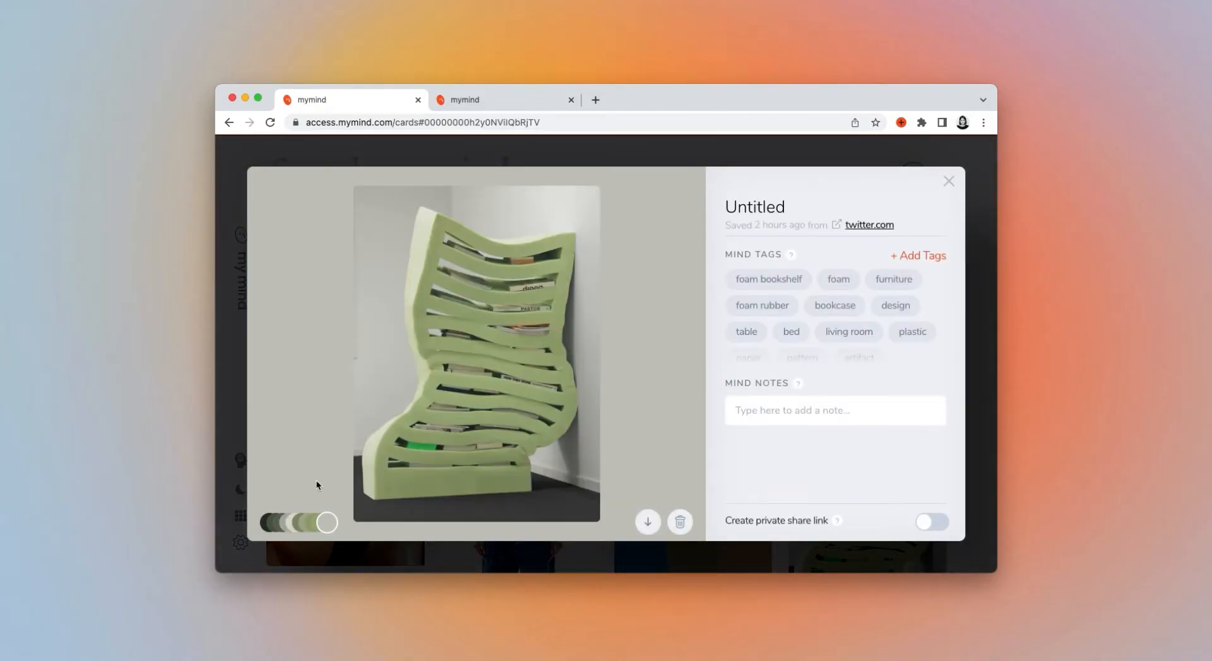
{"action": "left_click", "coordinate": [289, 523]}
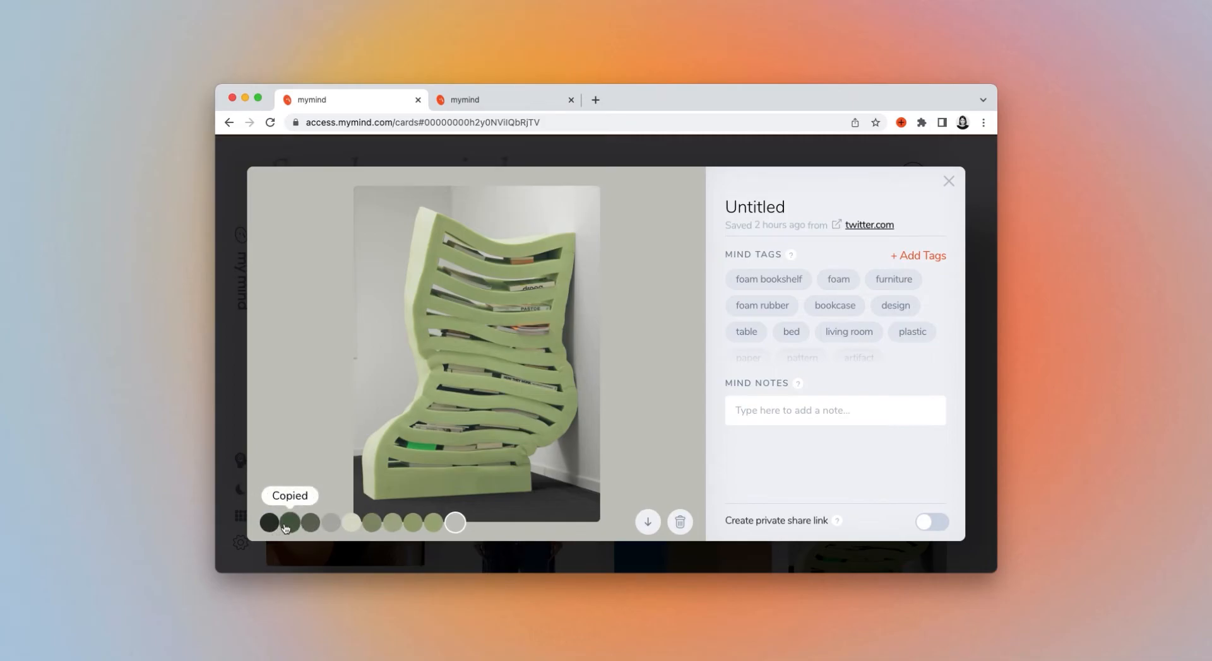
{"action": "type", "text": "#495c44"}
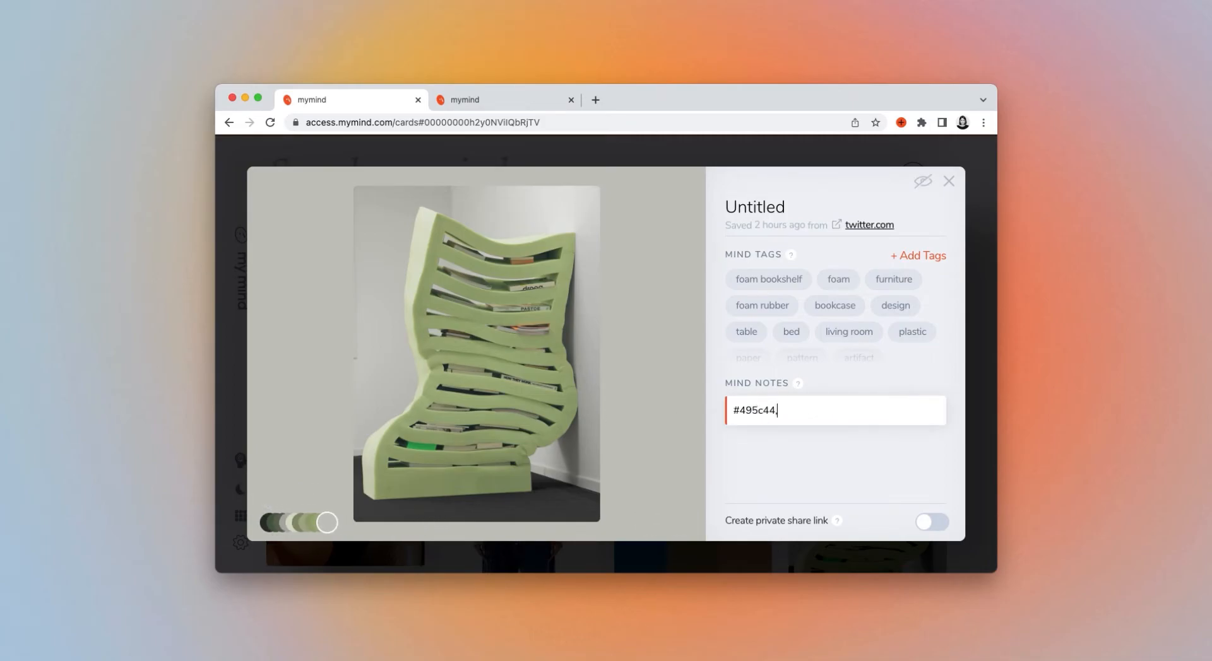
{"action": "type", "text": ","}
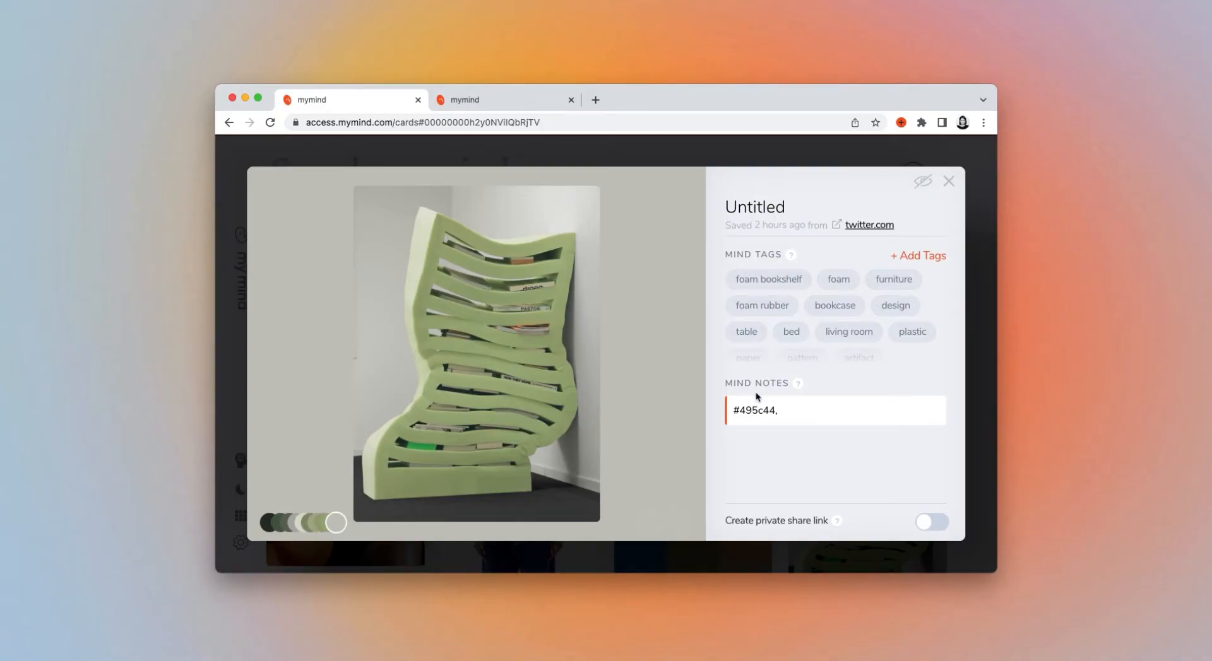
{"action": "type", "text": "#283129"}
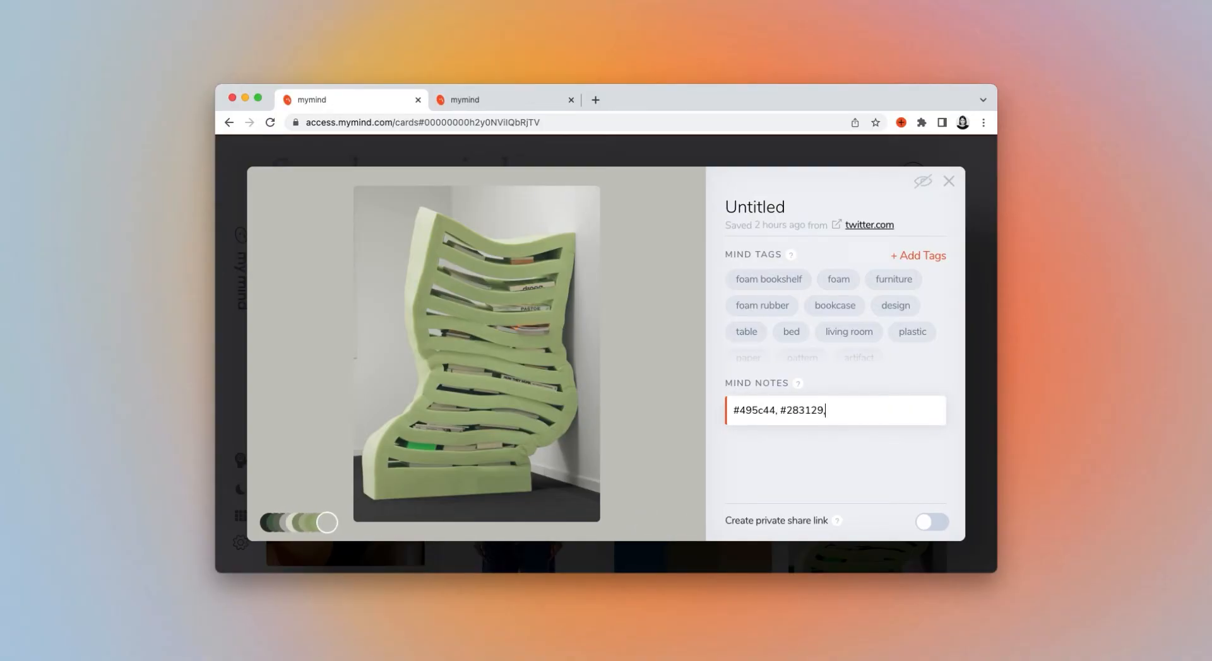
{"action": "type", "text": ","}
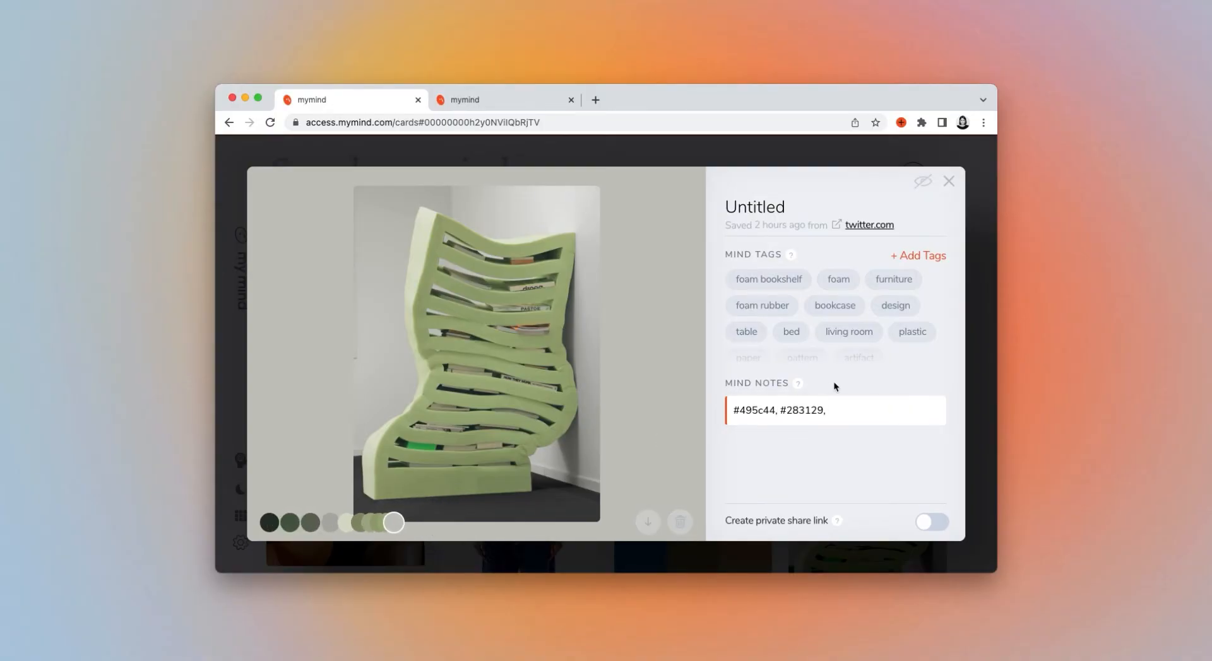
{"action": "type", "text": "#9eac7b"}
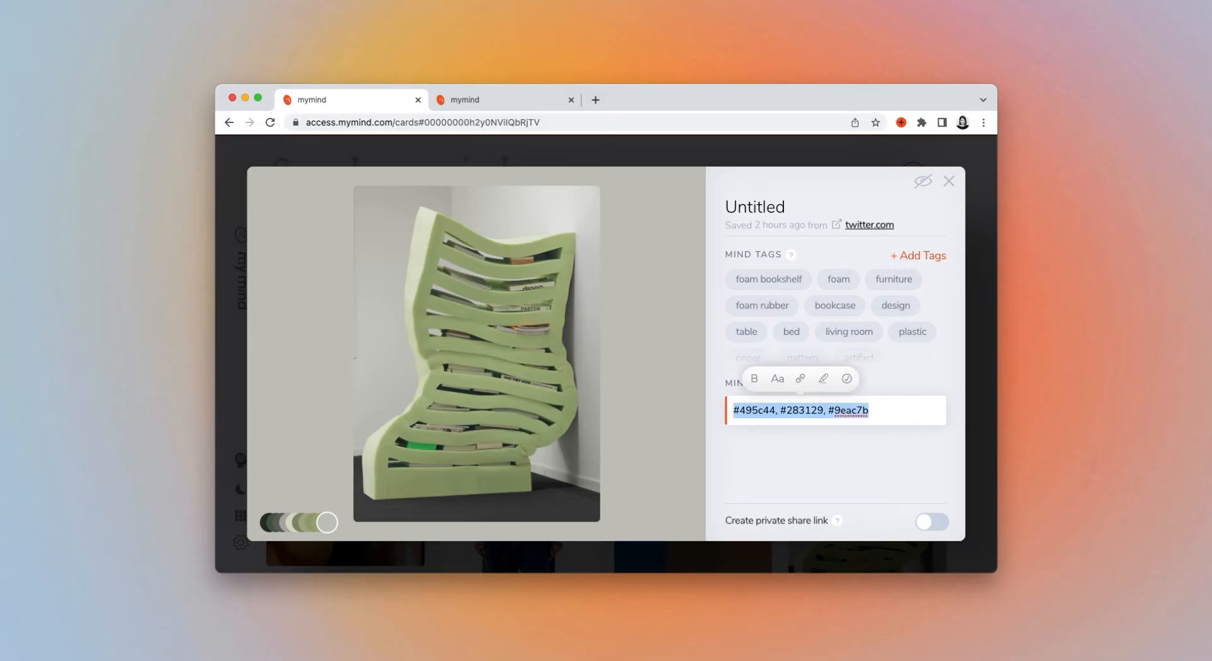
{"action": "left_click", "coordinate": [949, 181]}
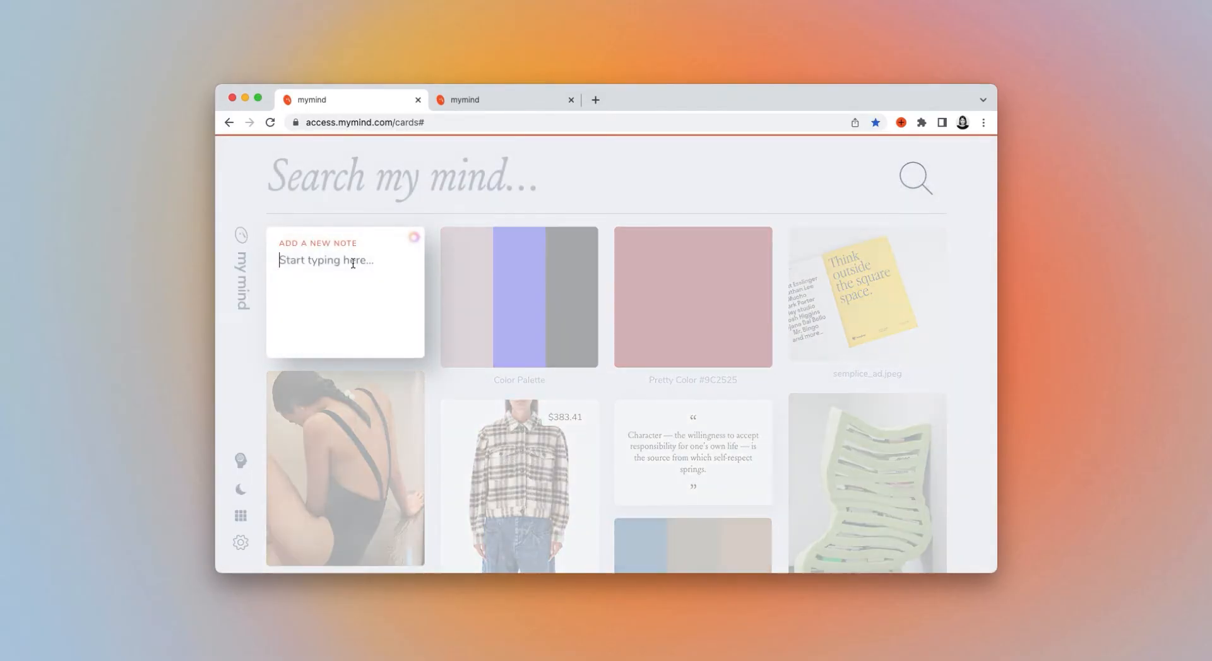
Enter the text 'I love how you write' and 'colors' into a new note
{"action": "type", "text": "I love how you write"}
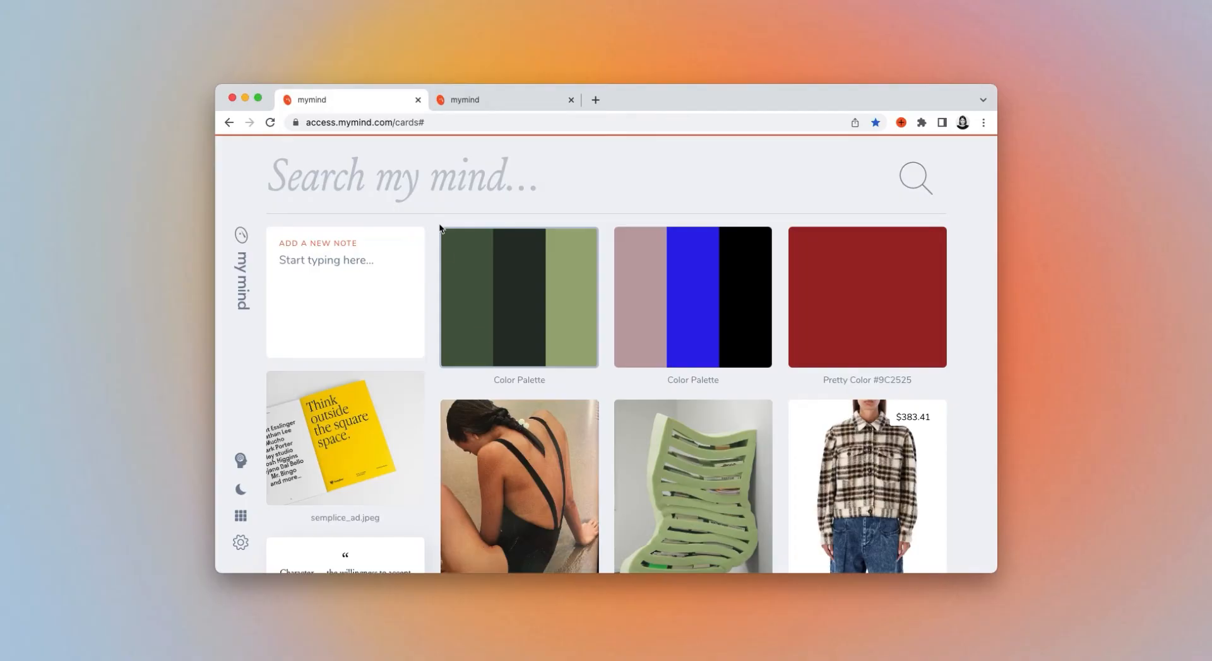
{"action": "type", "text": "colors"}
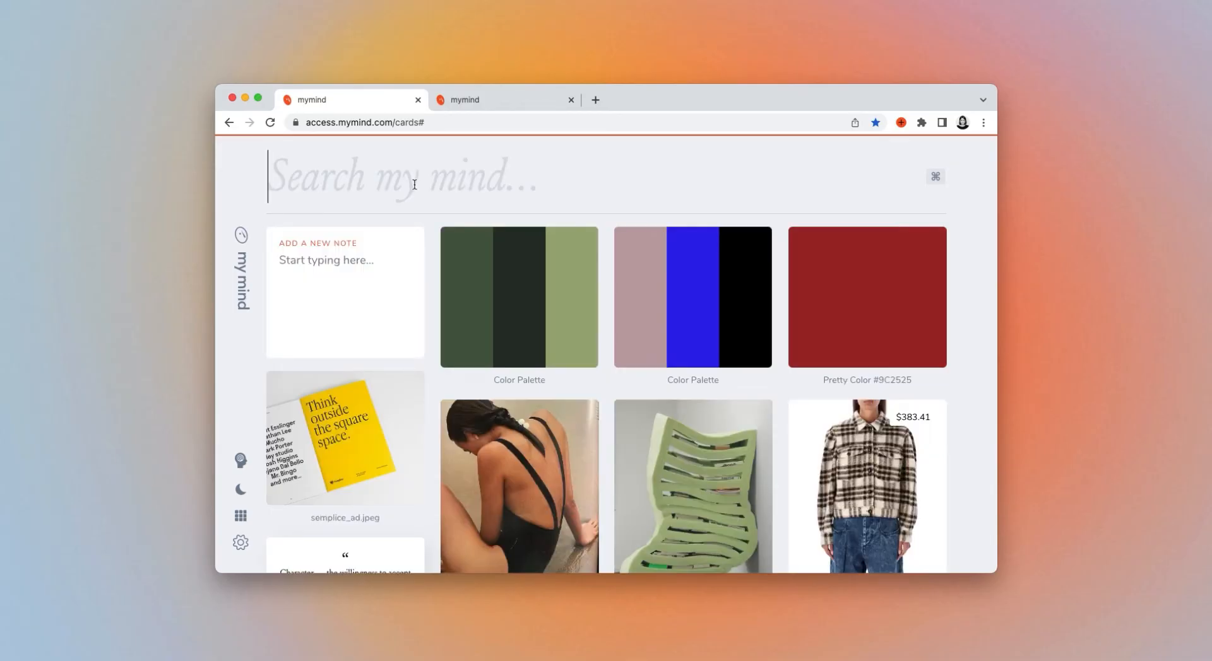
Save the Mr. Business teal palette from the mymind colors page to my mind
{"action": "left_click", "coordinate": [503, 100]}
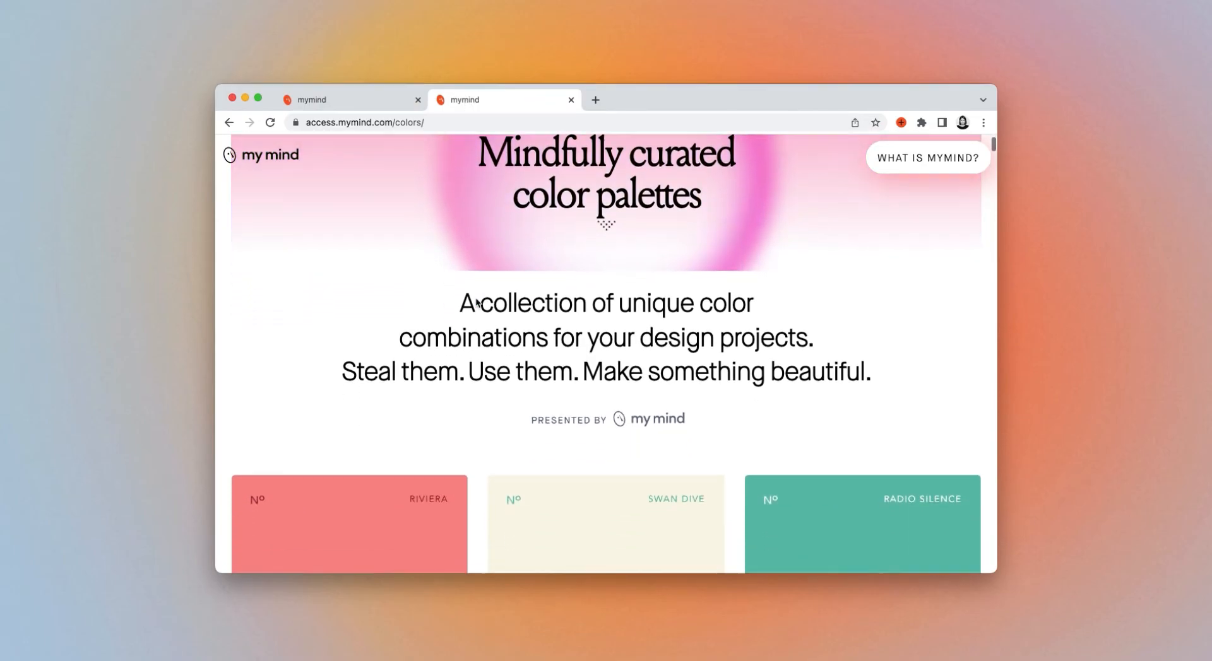
{"action": "scroll", "scroll_direction": "down", "scroll_amount": 3}
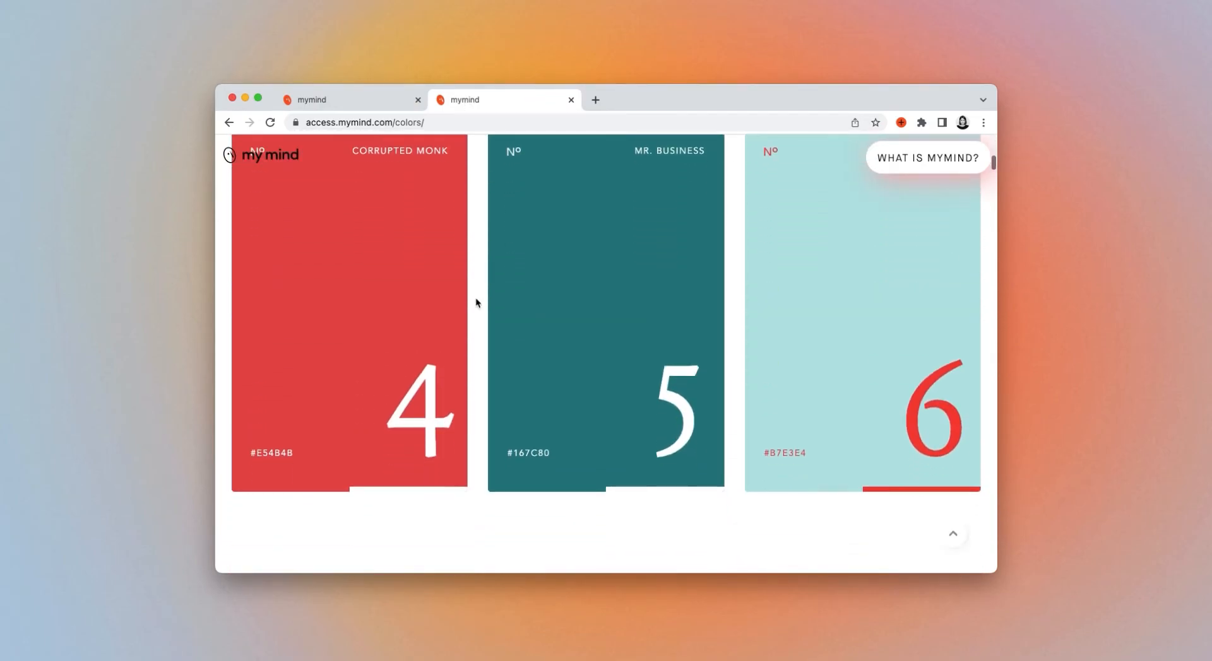
{"action": "left_click", "coordinate": [606, 309]}
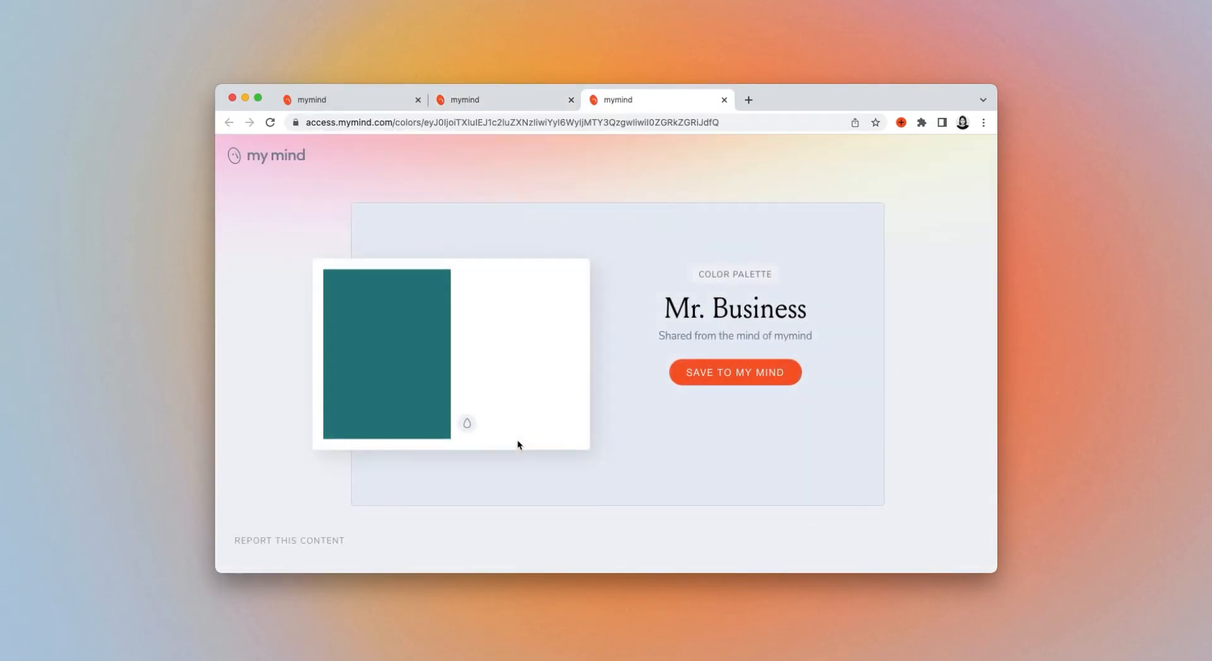
{"action": "left_click", "coordinate": [733, 372]}
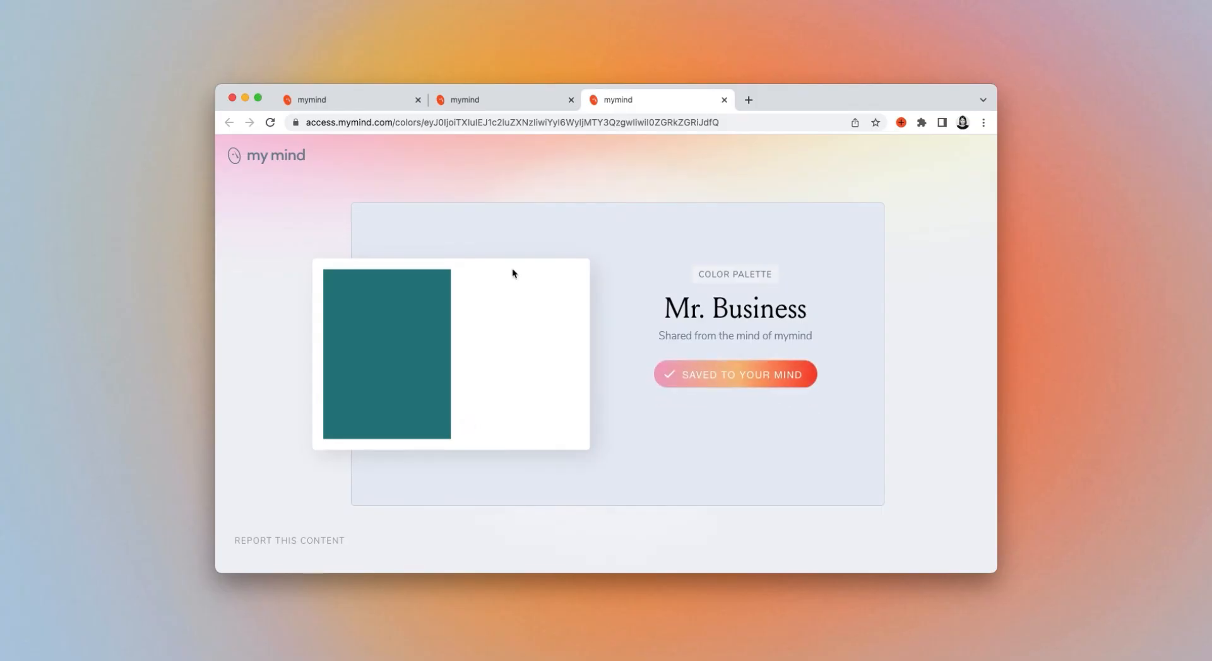